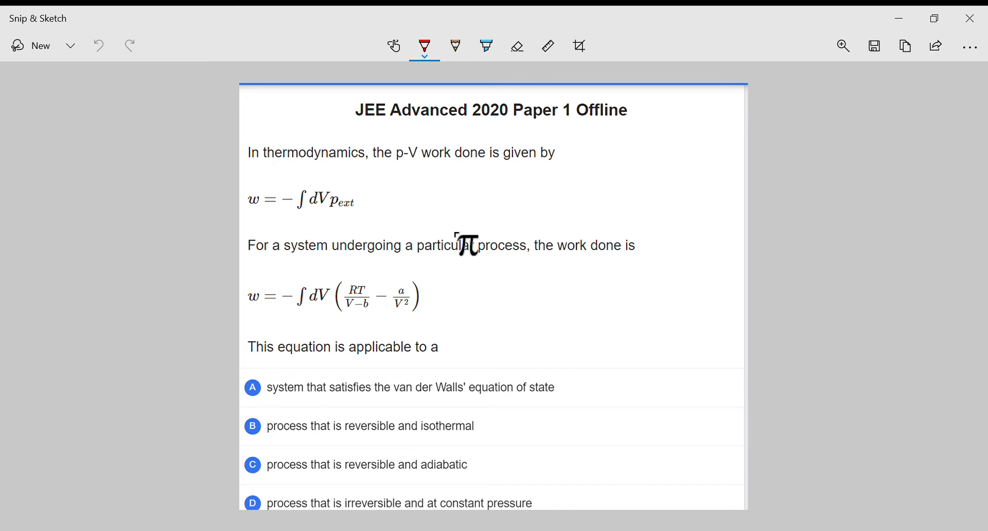
mouse_move(515, 153)
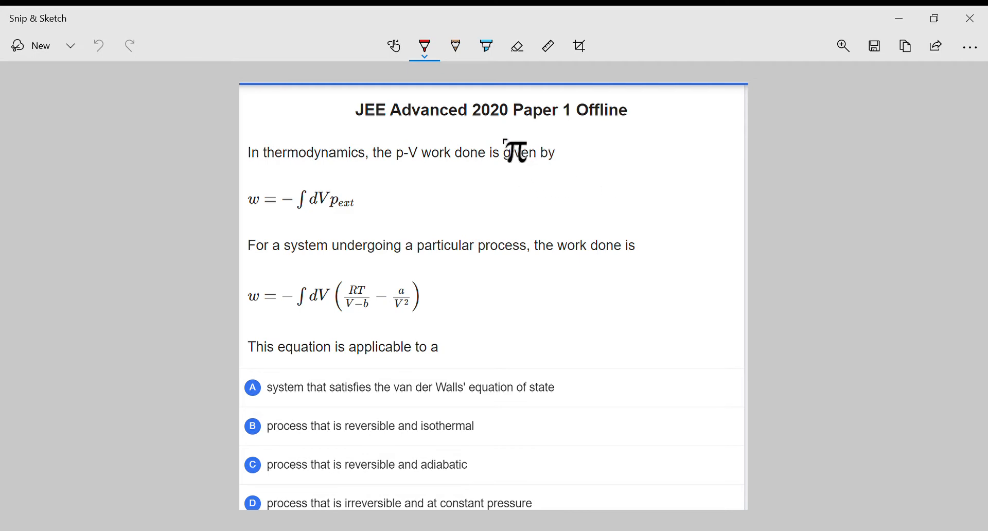
mouse_move(372, 133)
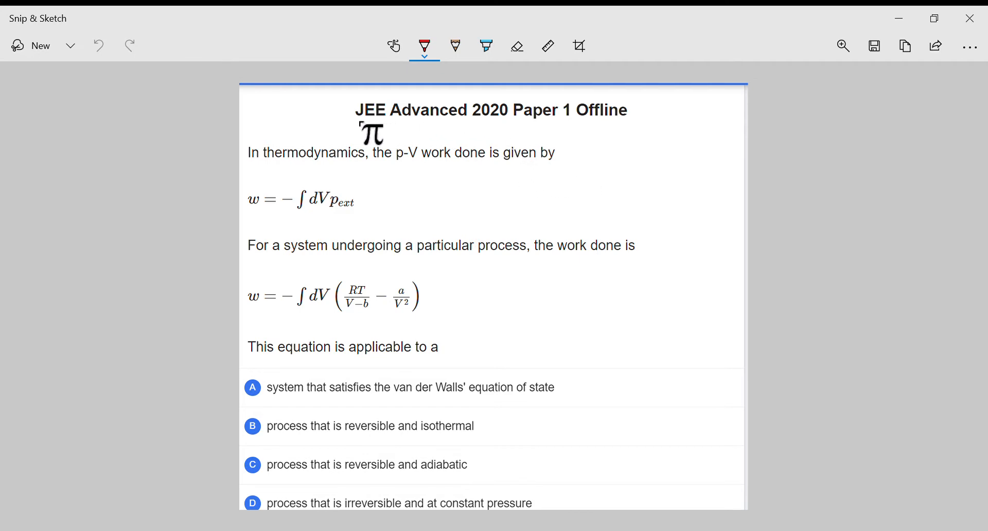
- Highlight the 'JEE Advanced 2020 Paper 1 Offline' title in blue, then return to the red ballpoint pen
click(486, 46)
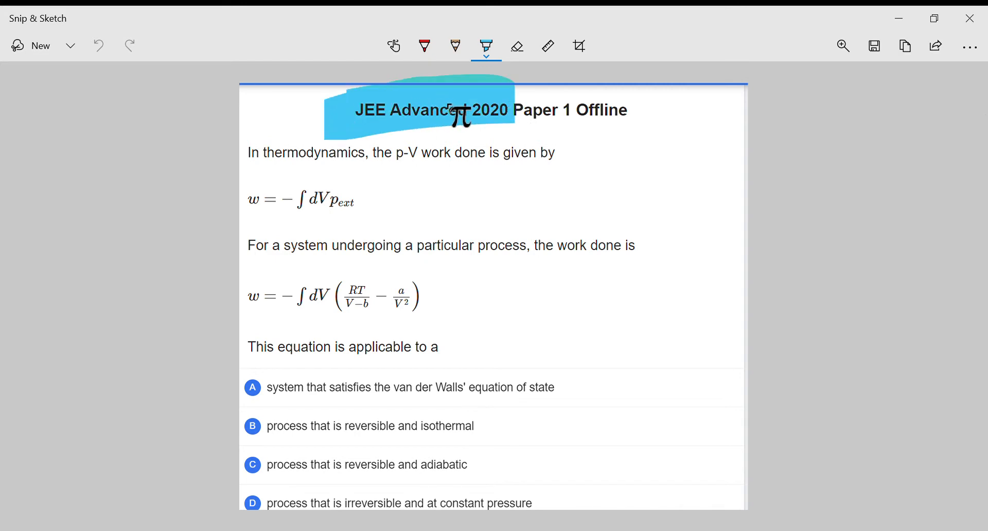
click(424, 46)
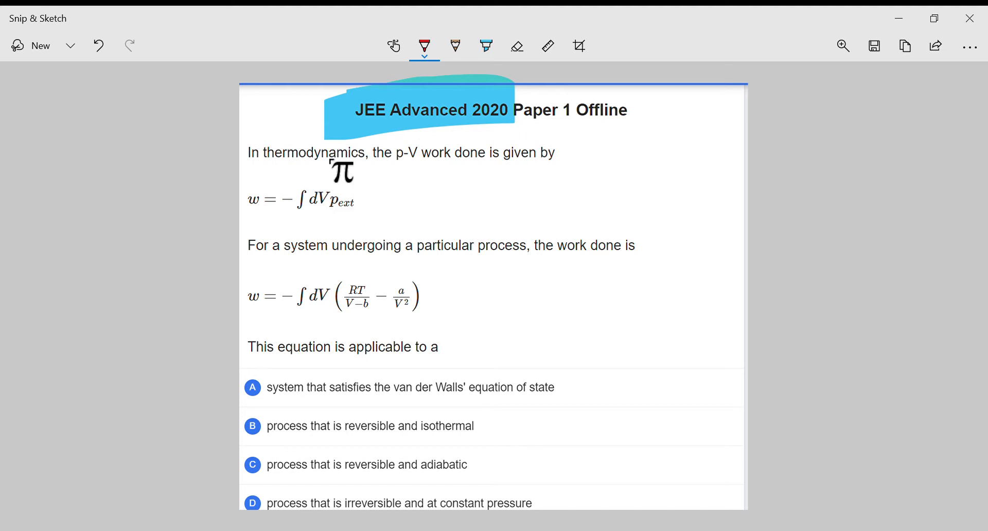
- Handwrite a red '30 sec' note in the grey margin left of the screenshot
drag(341, 173, 60, 189)
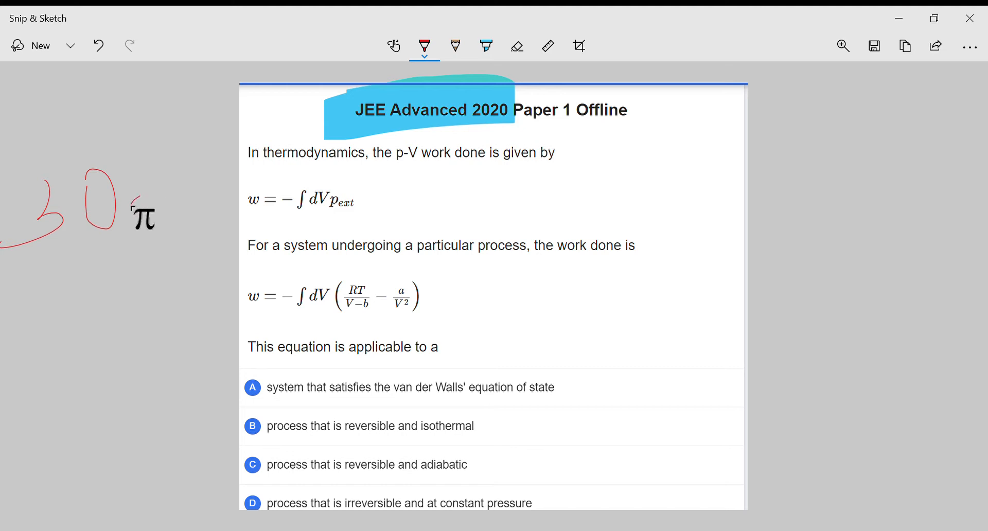
drag(132, 217, 183, 214)
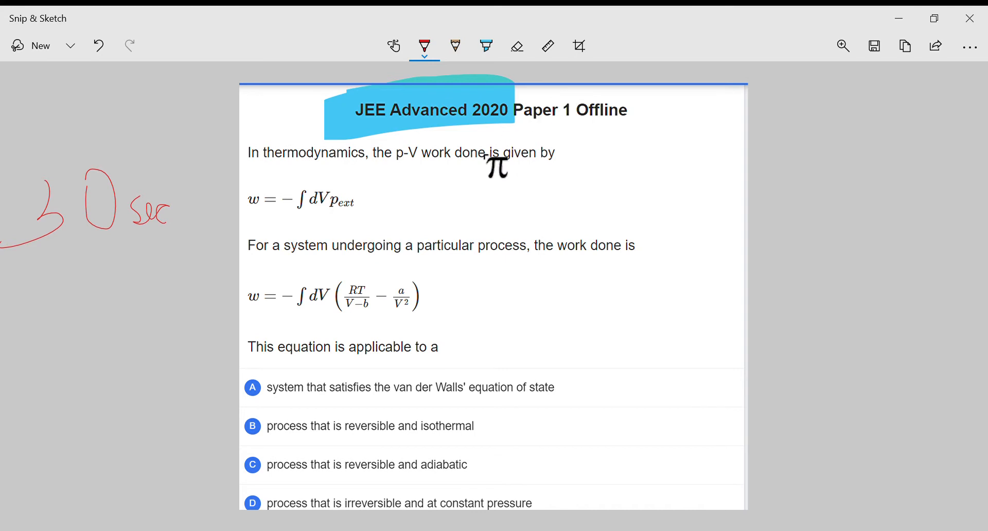
drag(496, 170, 368, 226)
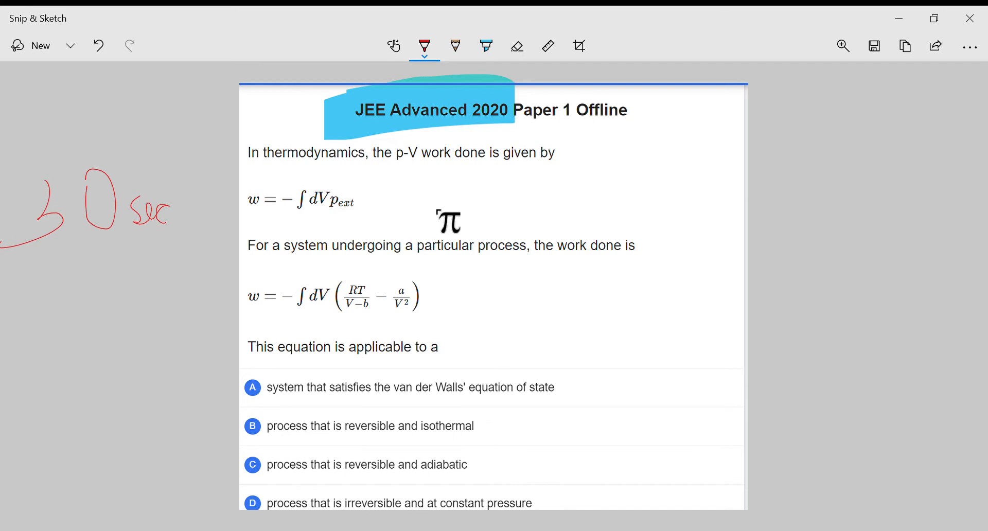
drag(447, 221, 332, 223)
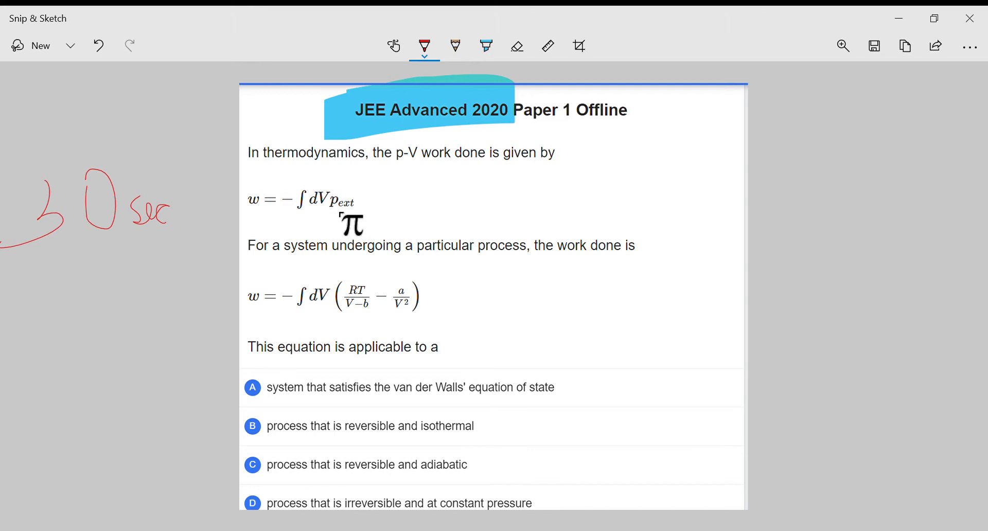
- Circle w = −∫dV p_ext, write 'Pgas = Pin' beside the second formula and circle p_ext
drag(353, 184, 240, 193)
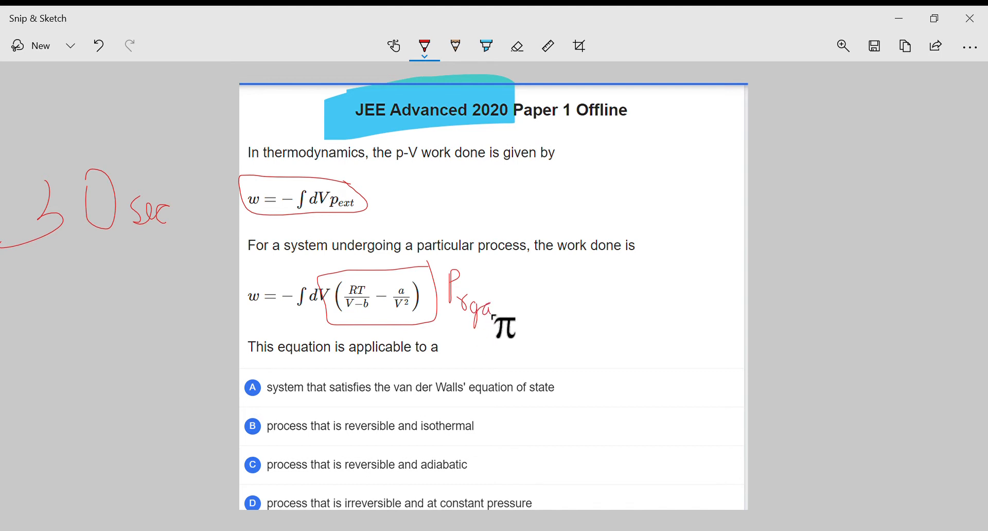
drag(498, 318, 507, 327)
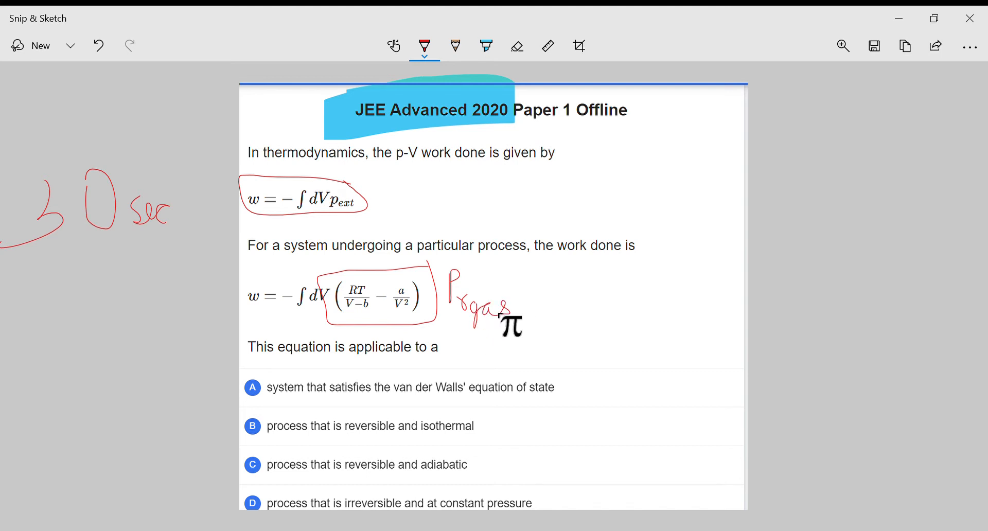
drag(507, 324, 388, 217)
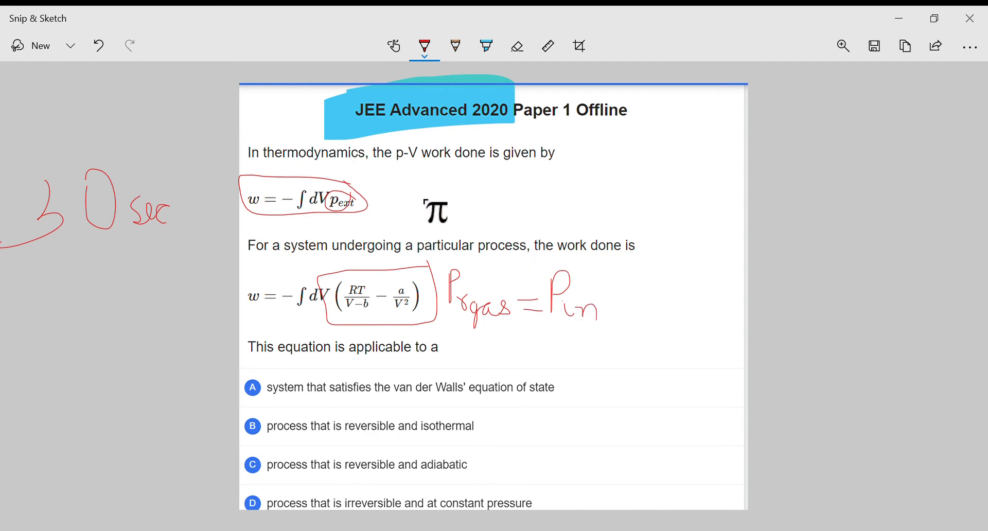
drag(436, 211, 392, 220)
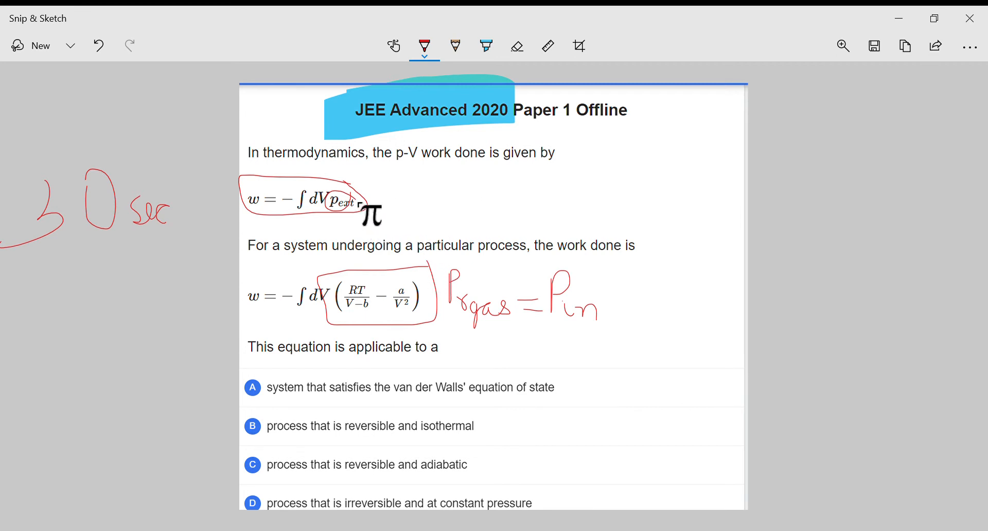
- Draw a red line linking p_ext to Pin and add ticks on options A–C, underlines and 'dp'/'Rev' notes
drag(375, 217, 560, 293)
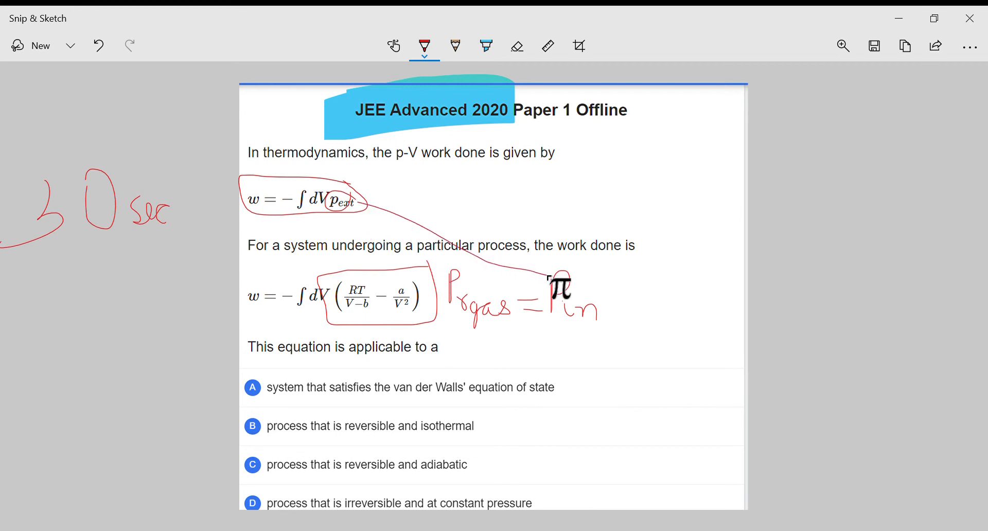
drag(560, 290, 448, 214)
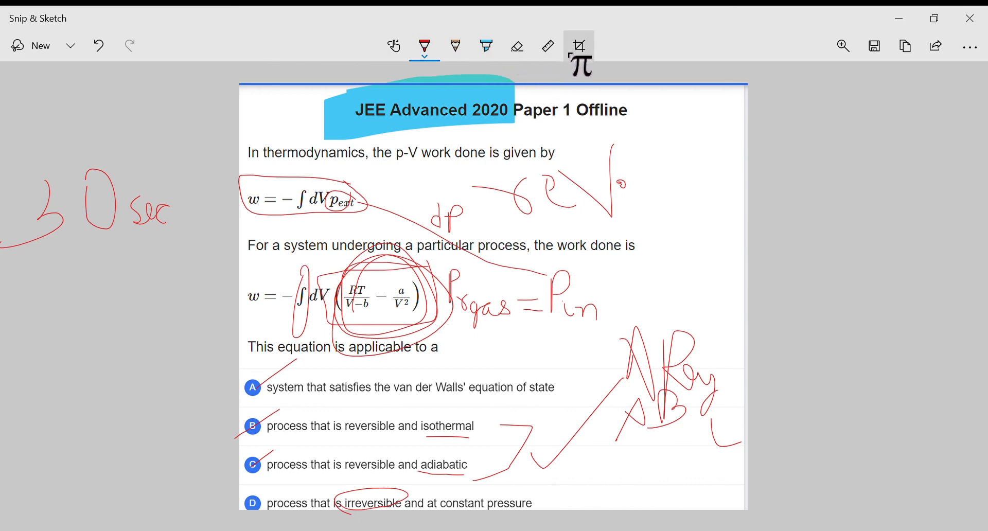
- Erase the red ink and blue highlight with the eraser, leaving only the underline under 'isothermal'
click(516, 46)
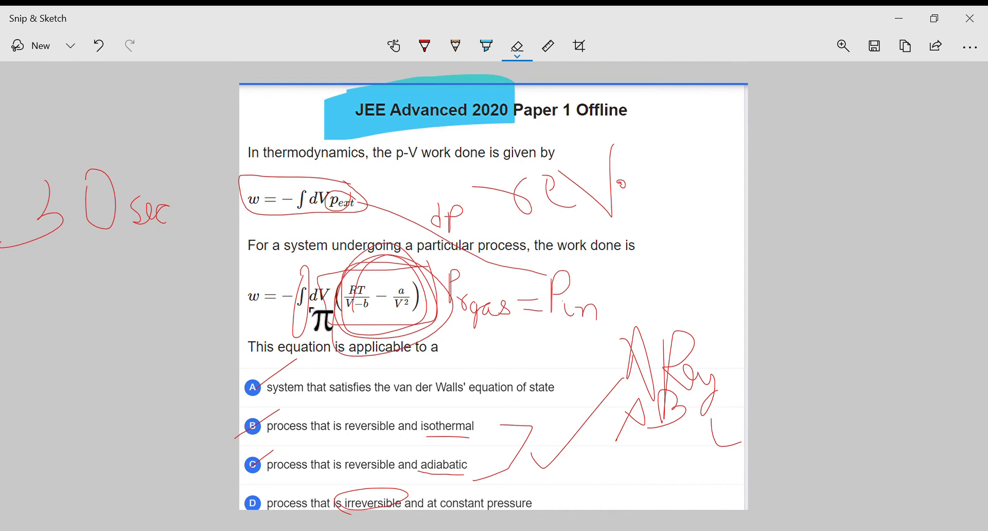
click(424, 45)
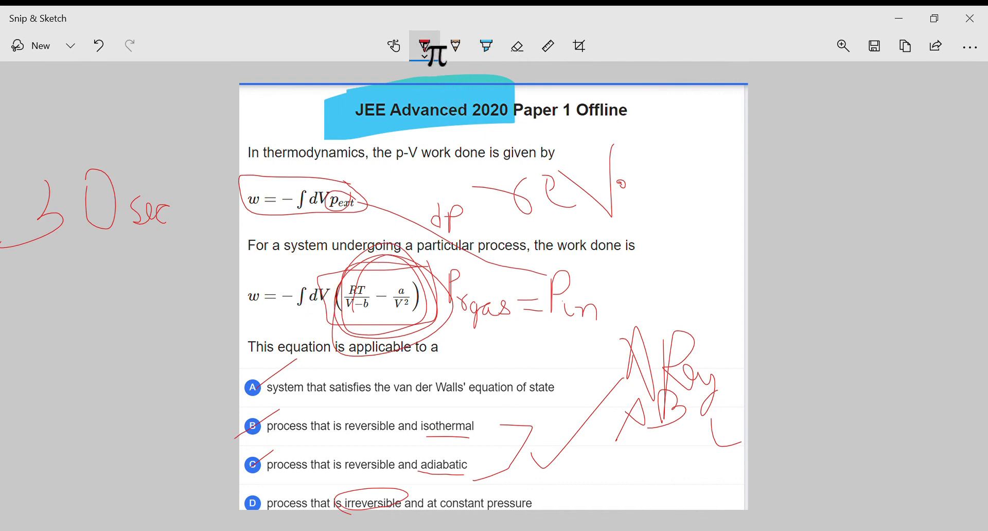
click(424, 45)
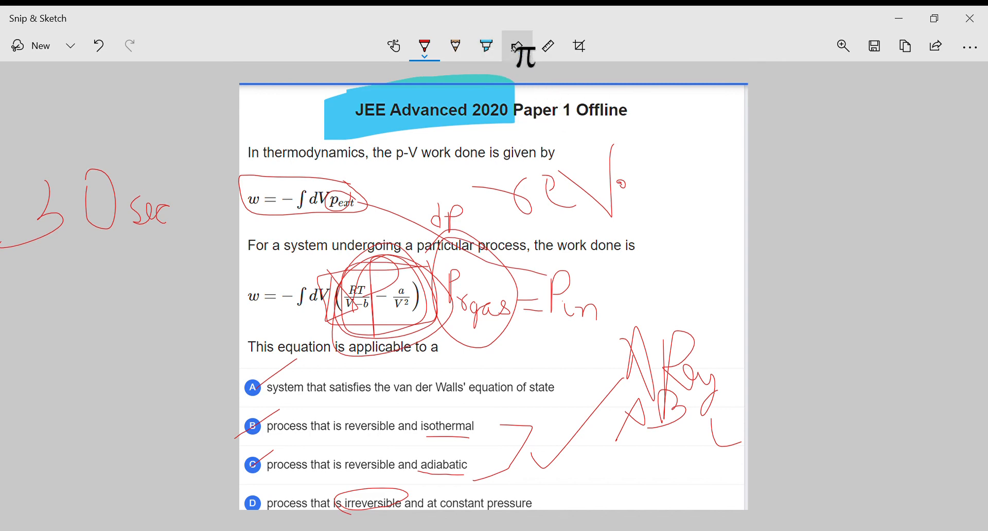
click(516, 45)
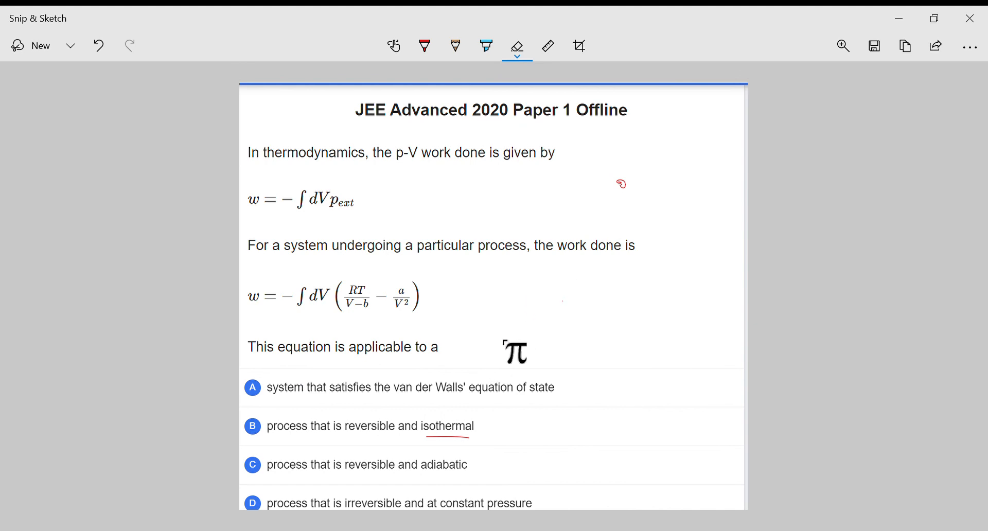
drag(516, 352, 629, 211)
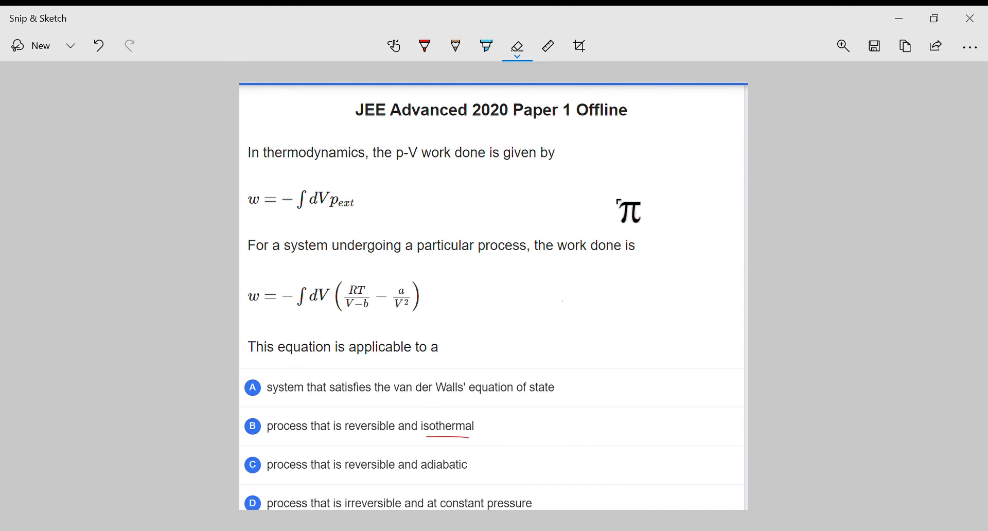